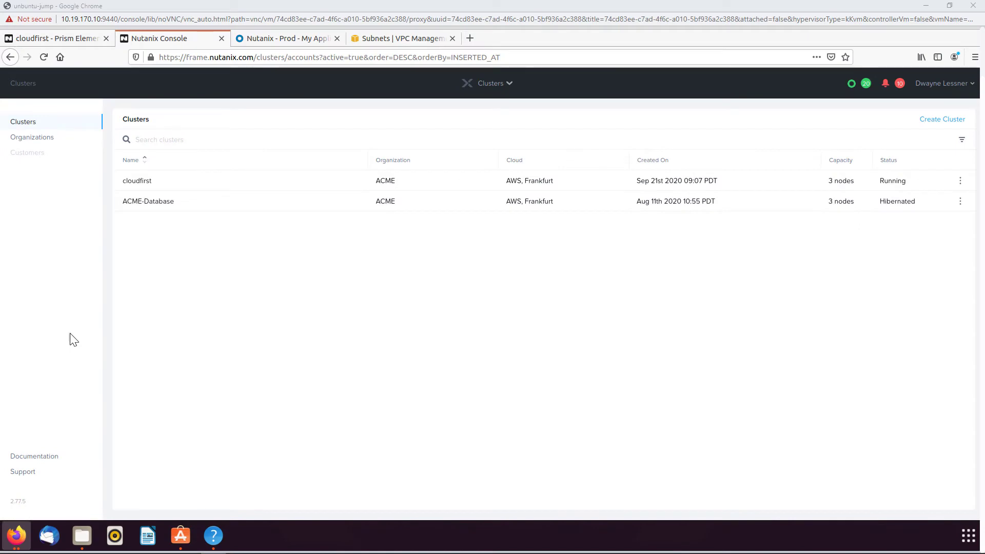
pyautogui.moveTo(42, 325)
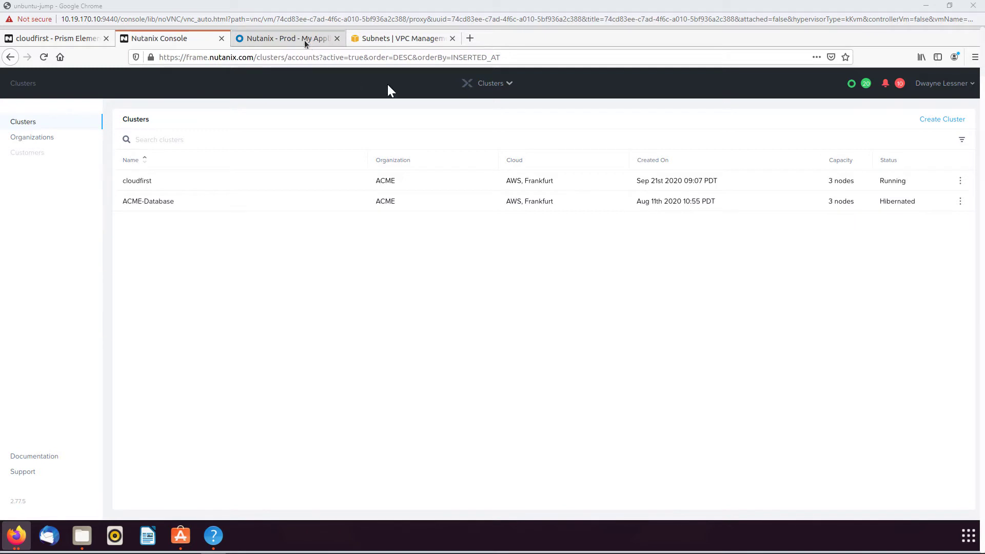
pyautogui.moveTo(136, 181)
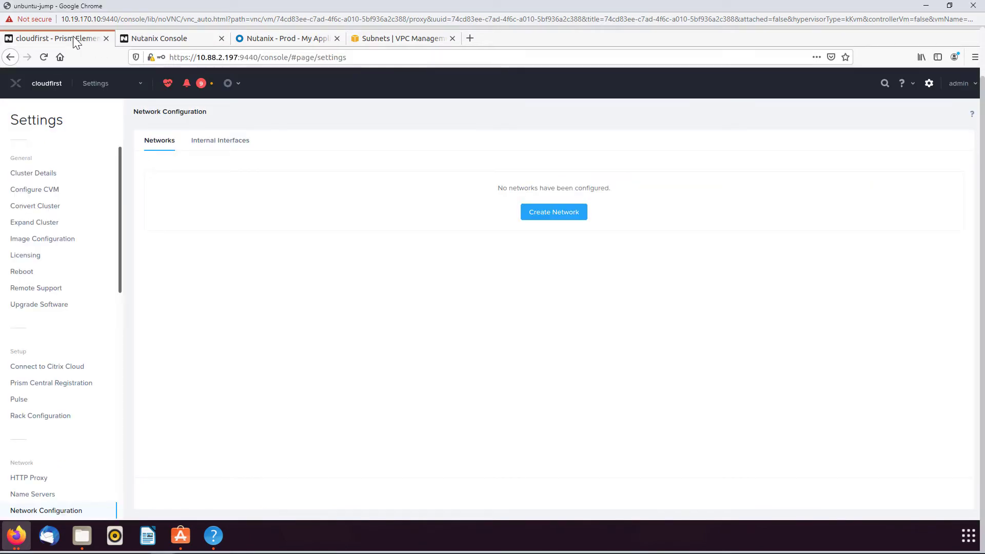
# - Go to the cloudfirst cluster Home dashboard and select the AWS.z1d.metal model name
pyautogui.click(95, 83)
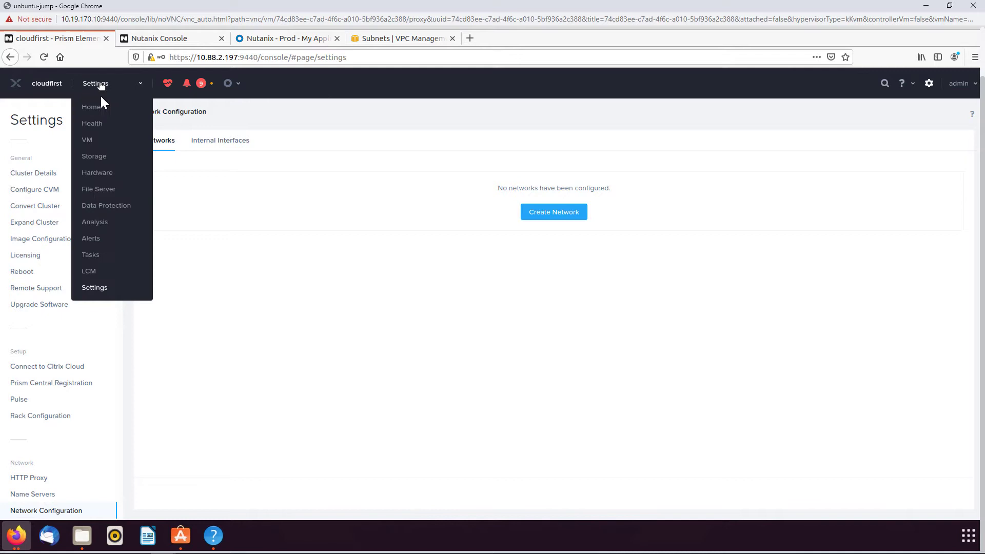
pyautogui.click(91, 106)
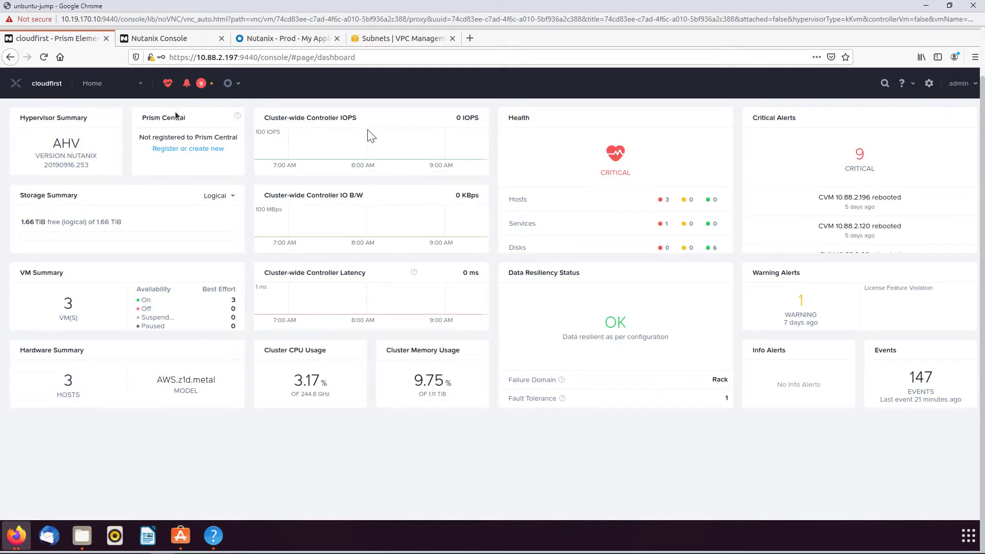
pyautogui.moveTo(662, 440)
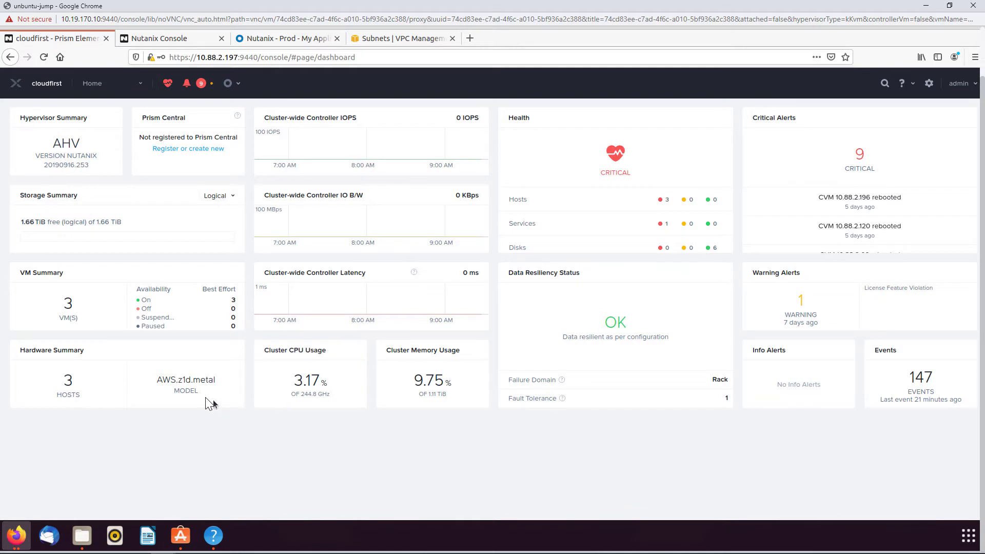
pyautogui.doubleClick(185, 379)
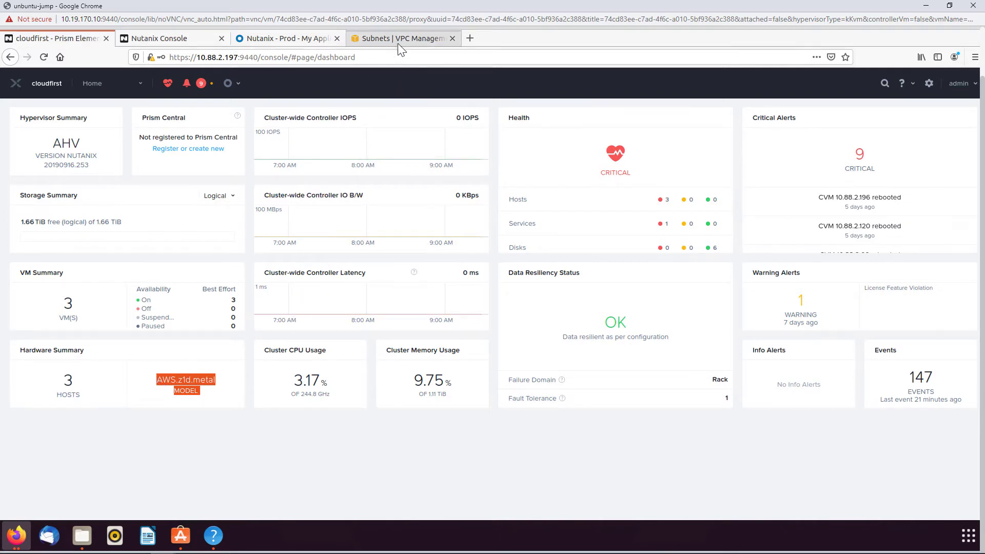
# - Switch to the AWS Subnets list and start creating a new subnet
pyautogui.click(398, 38)
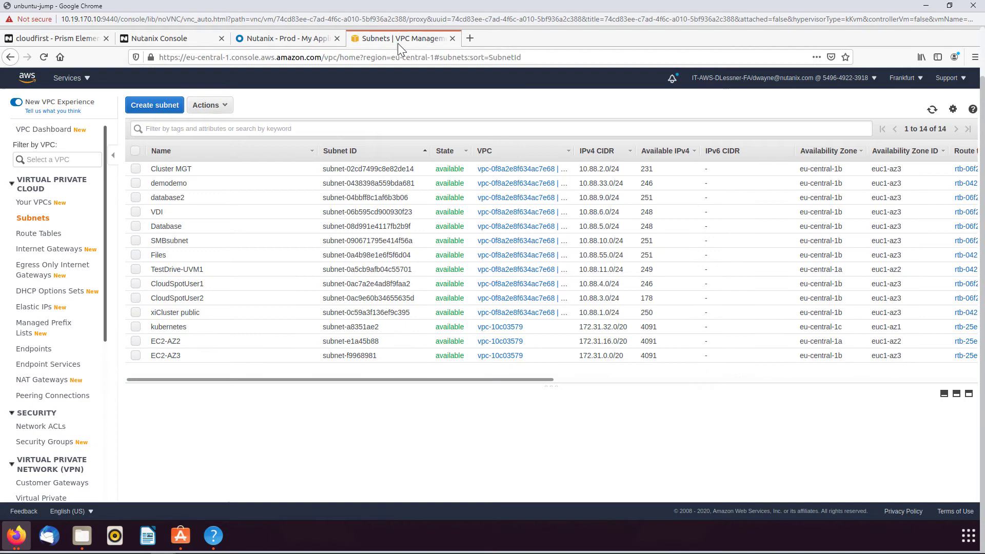
pyautogui.moveTo(508, 139)
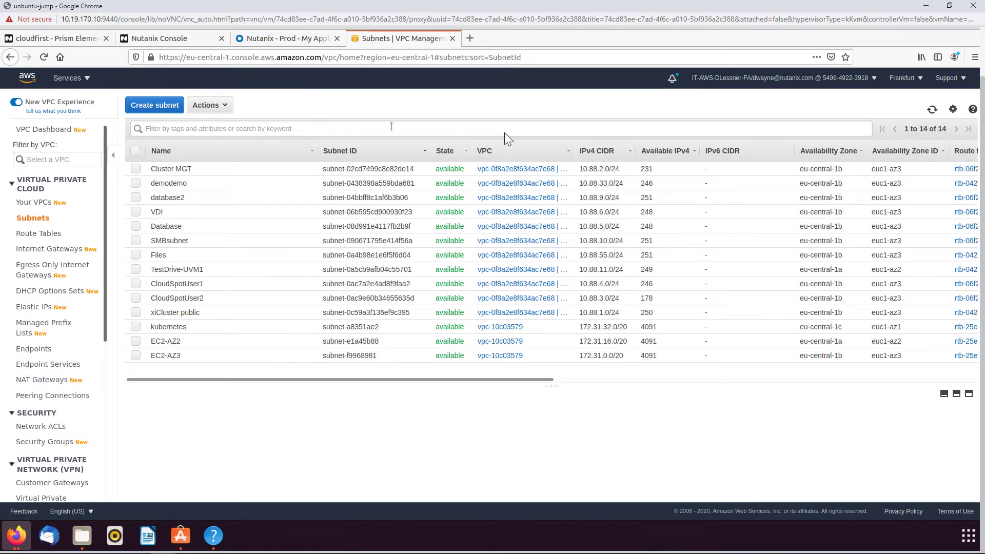
pyautogui.moveTo(485, 137)
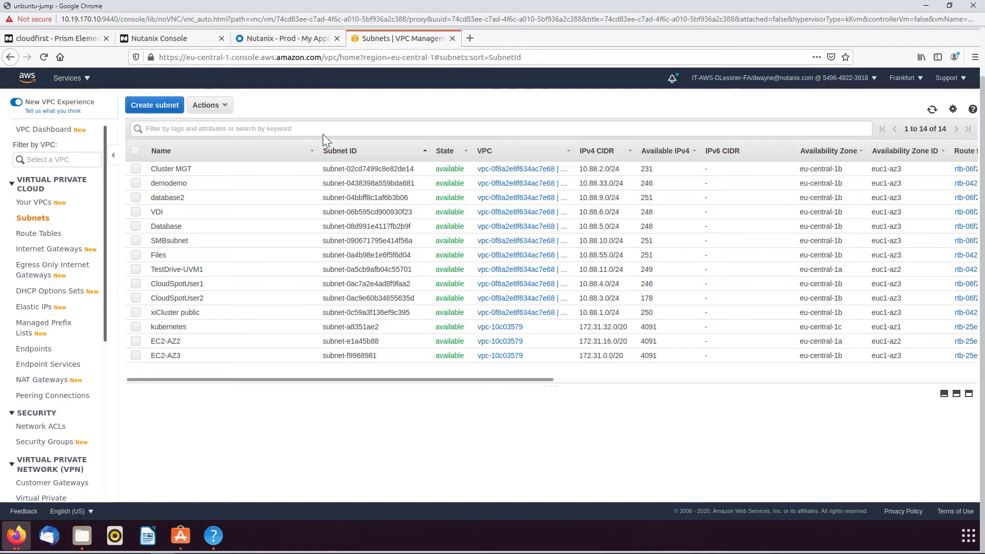
pyautogui.click(153, 105)
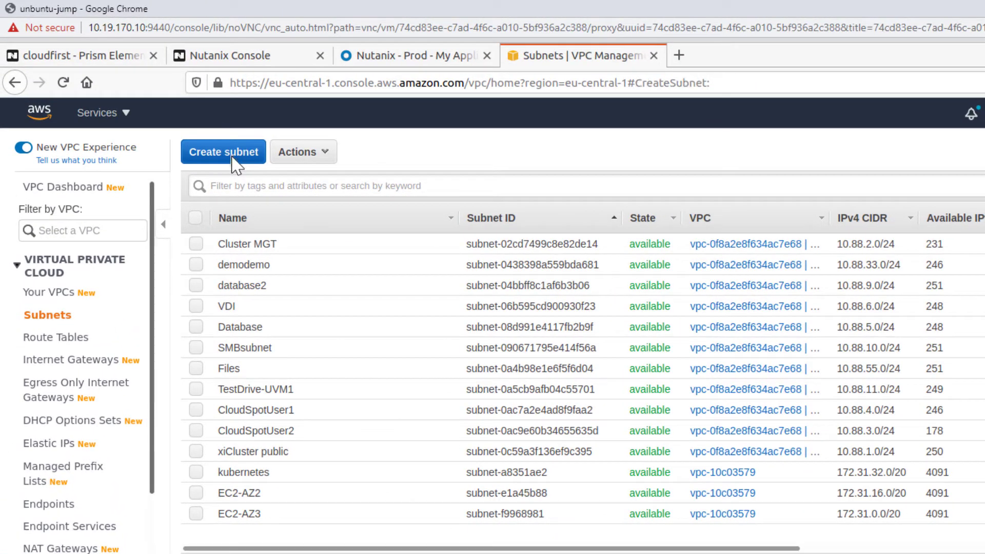
# - Name the new subnet cloudfirst, place it in NutanixVPC and availability zone eu-central-1b
pyautogui.click(222, 152)
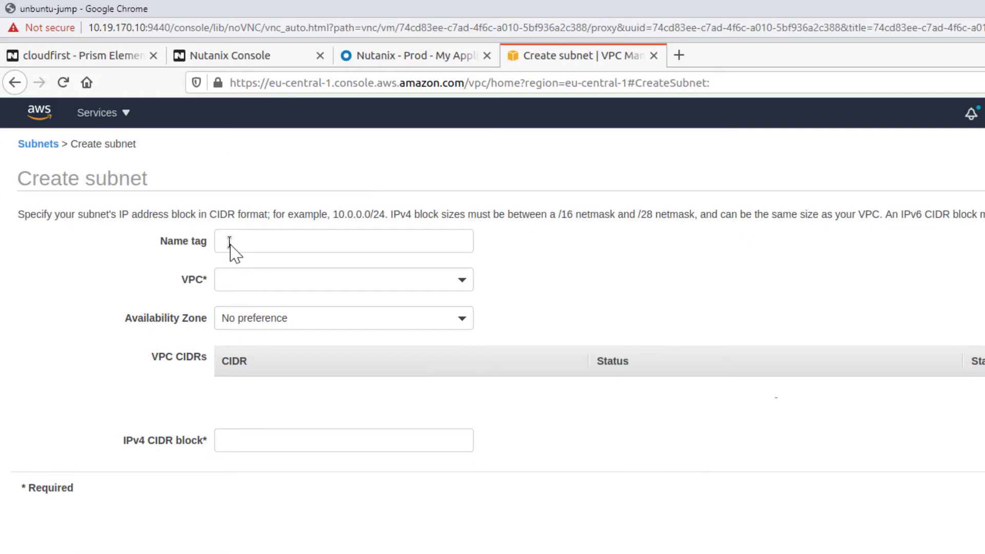
pyautogui.click(343, 240)
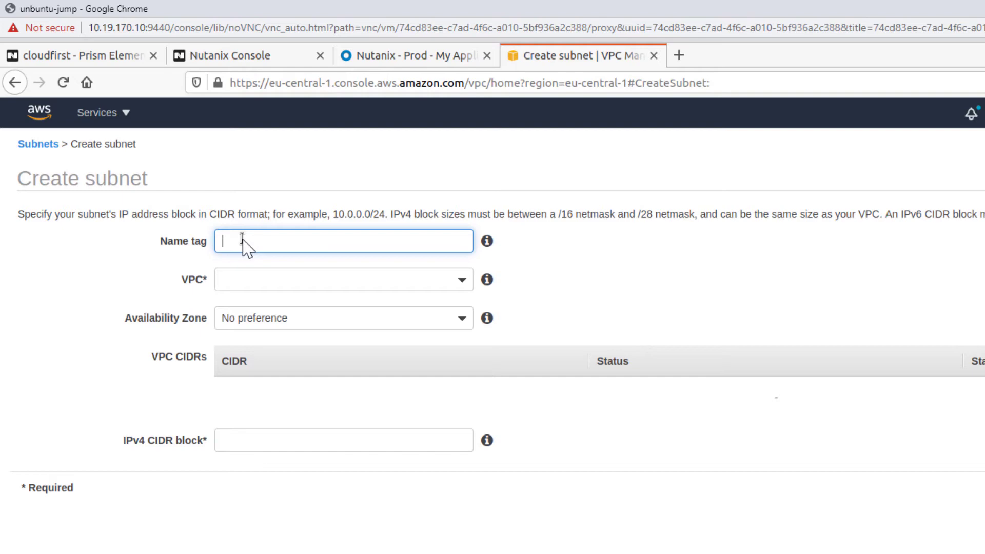
pyautogui.write('cloud')
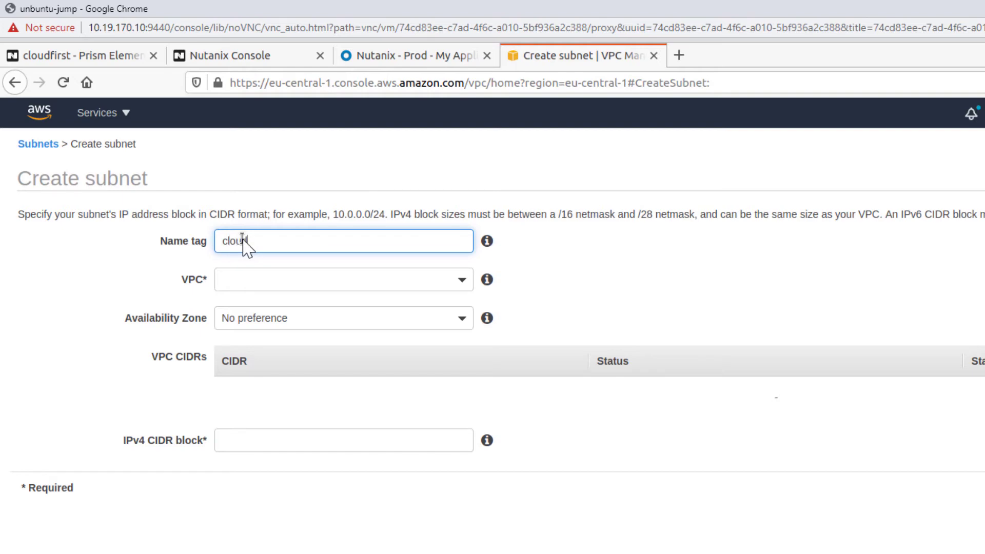
pyautogui.write('first')
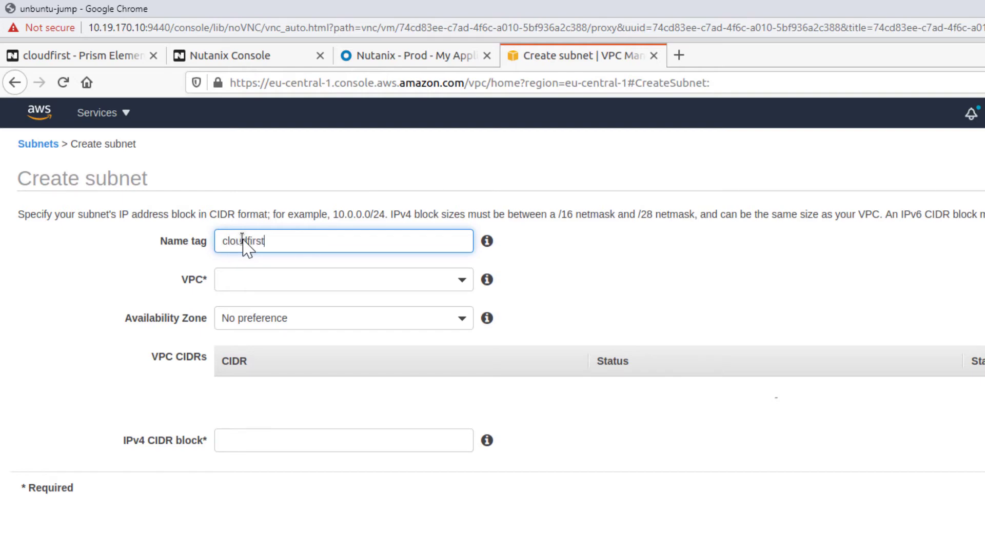
pyautogui.click(463, 279)
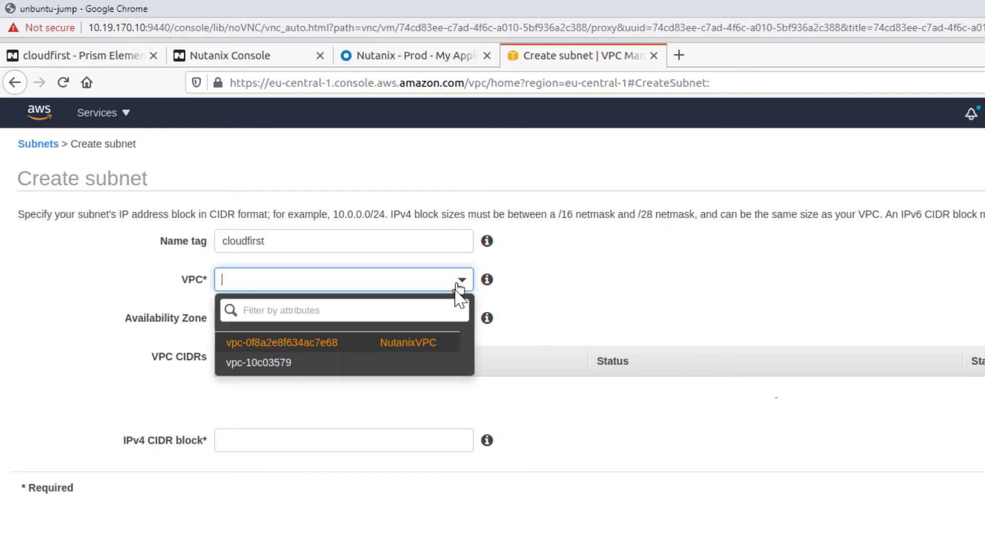
pyautogui.click(283, 343)
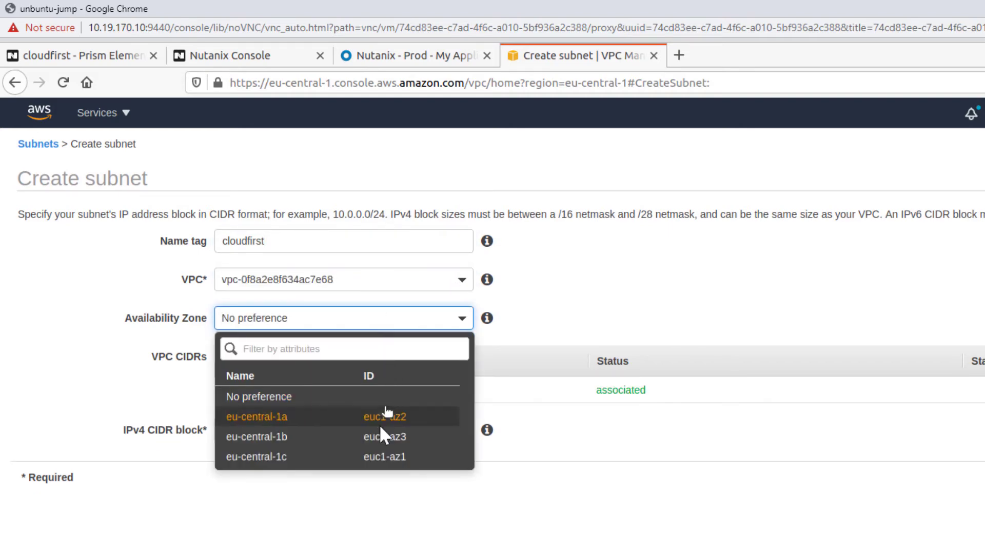
pyautogui.click(256, 437)
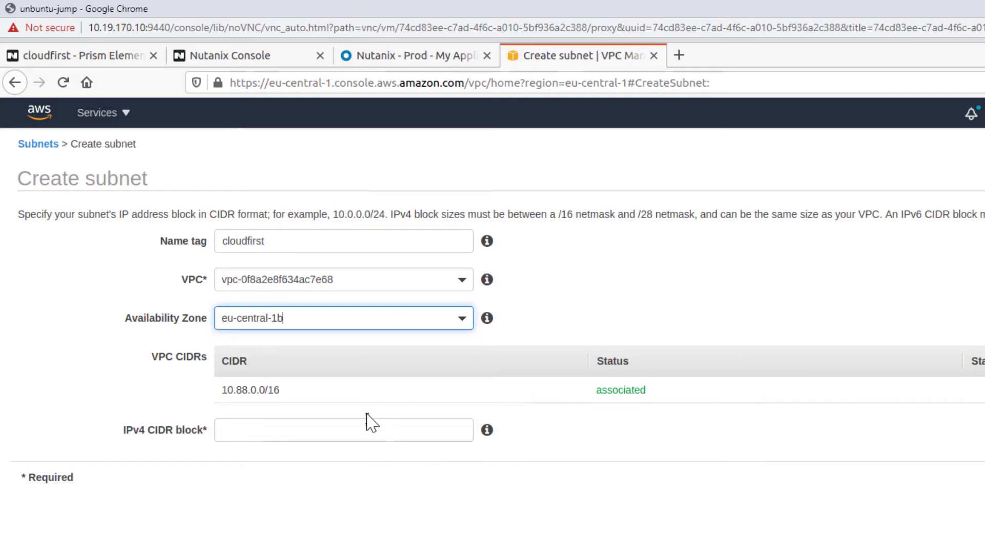
# - Give the subnet IPv4 CIDR 10.88.44.0/24, create it, and return to the Prism console
pyautogui.click(344, 429)
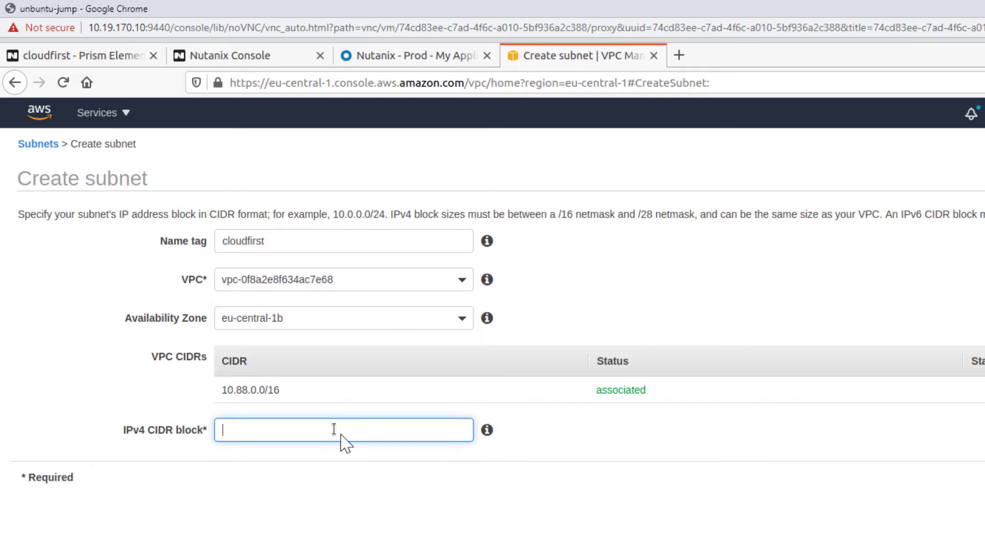
pyautogui.write('10.88.')
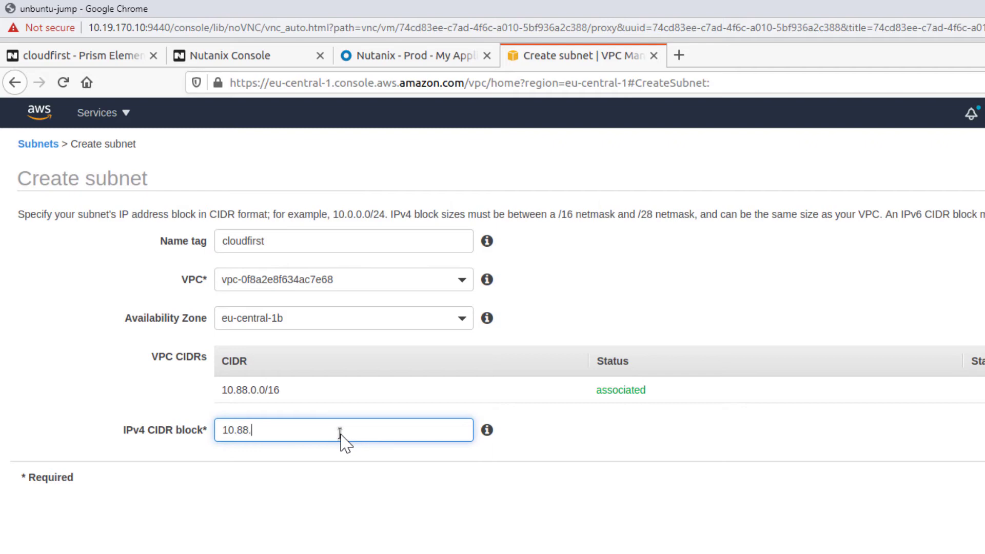
pyautogui.write('44')
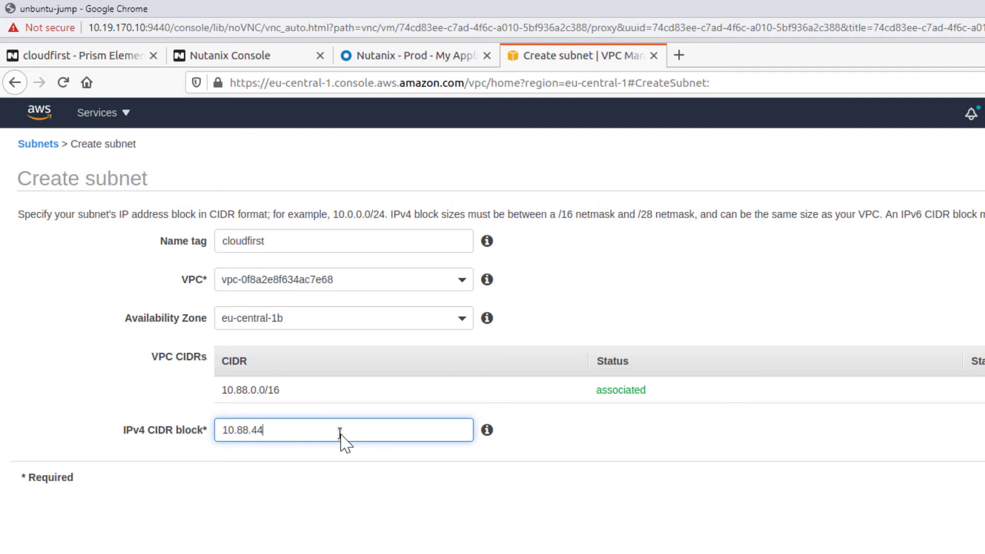
pyautogui.write('.0/')
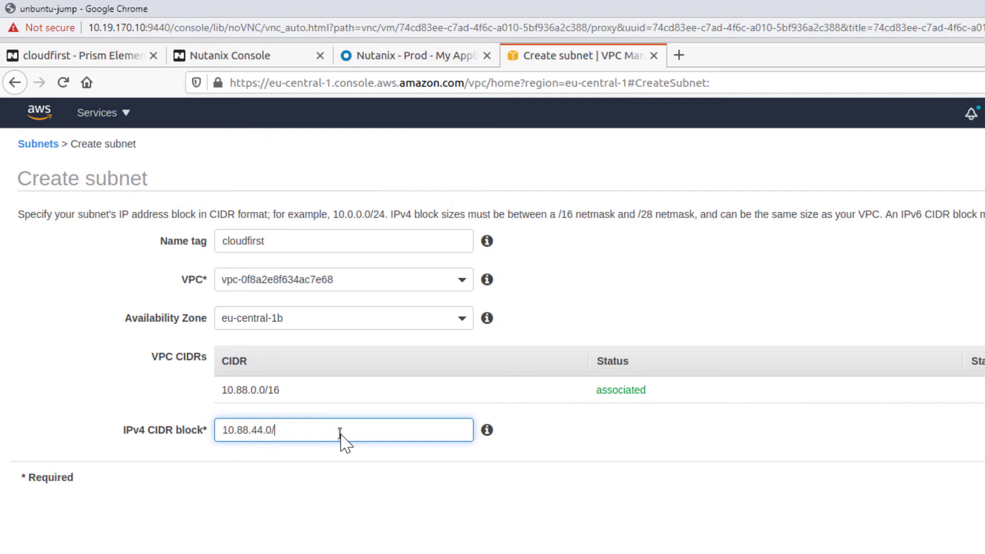
pyautogui.write('24')
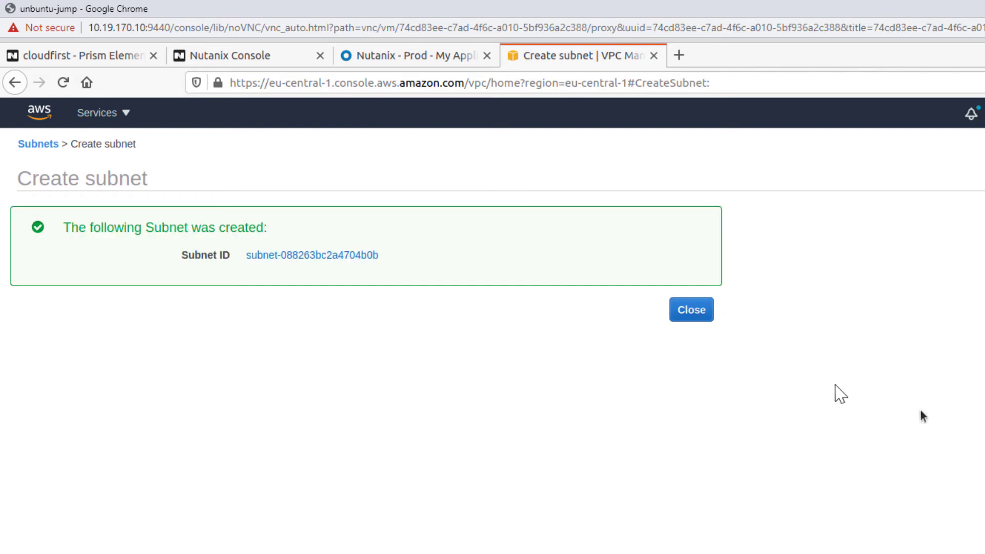
pyautogui.click(690, 309)
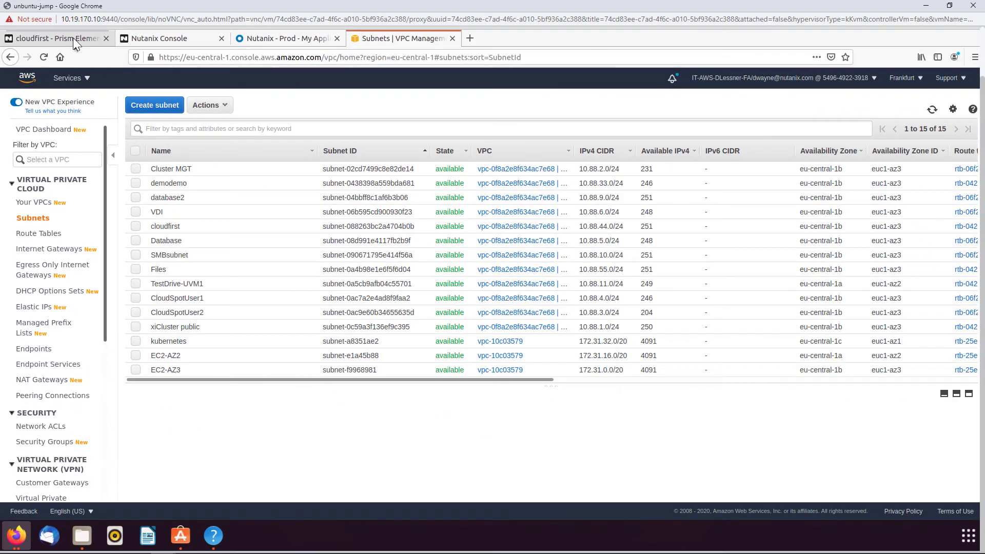
pyautogui.click(53, 38)
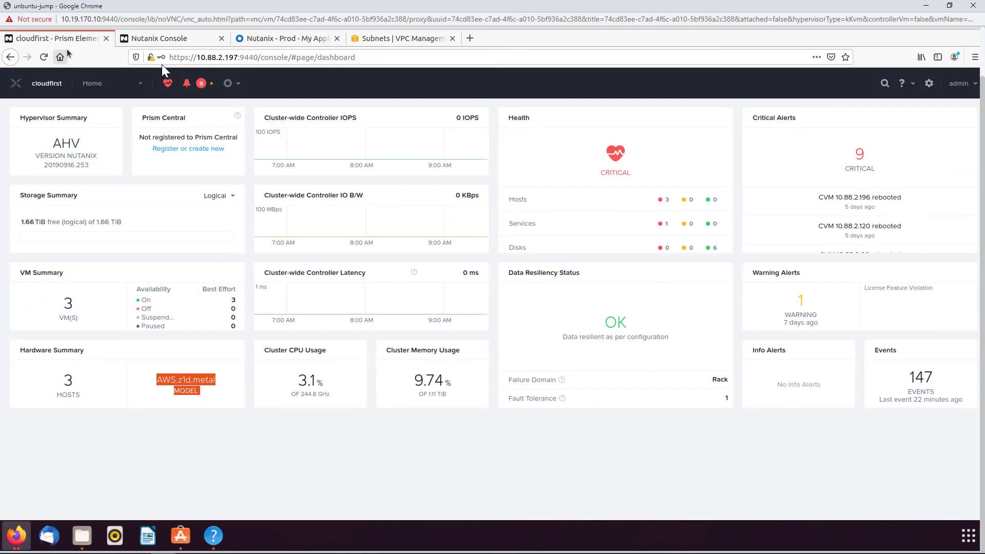
# - Open the cluster's Network Configuration settings from the gear menu
pyautogui.click(928, 83)
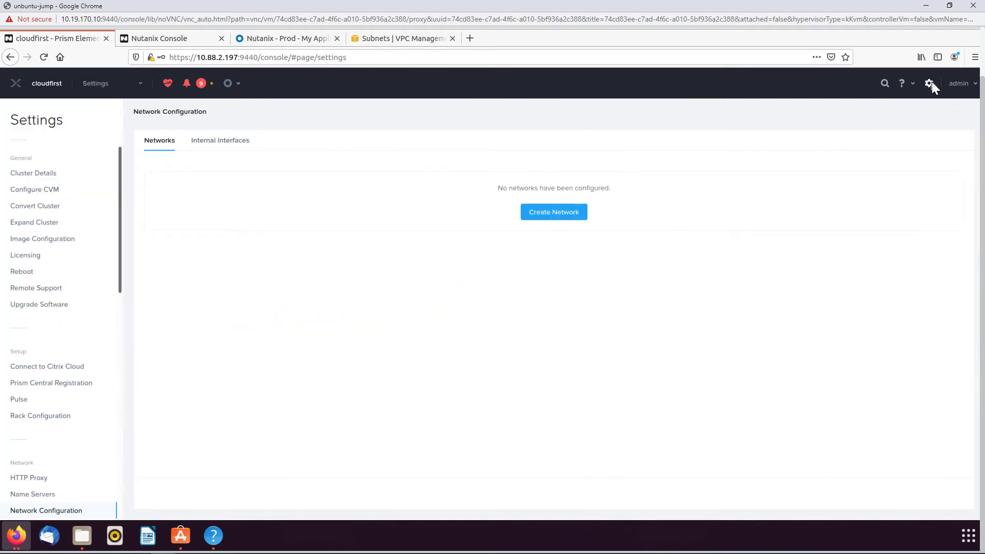
pyautogui.moveTo(96, 216)
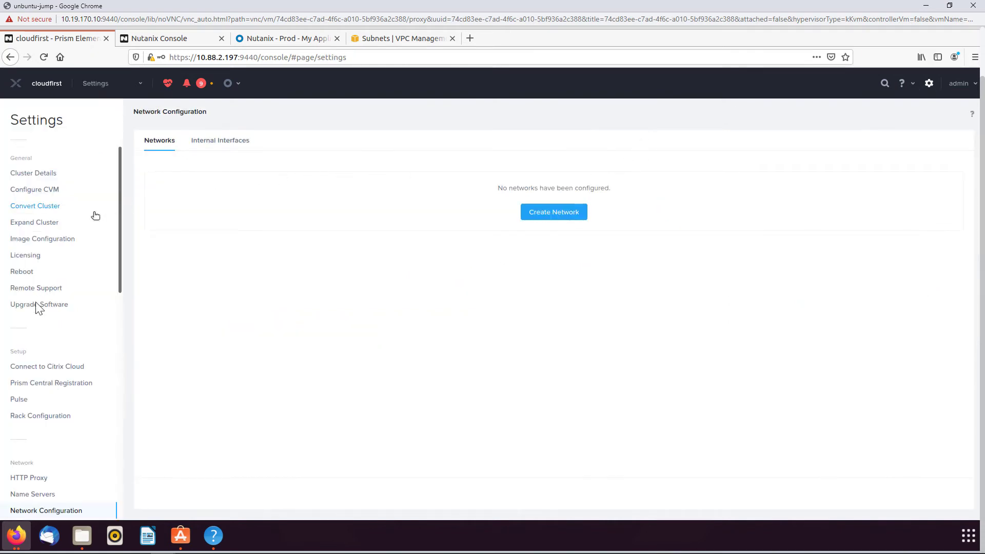
pyautogui.moveTo(46, 510)
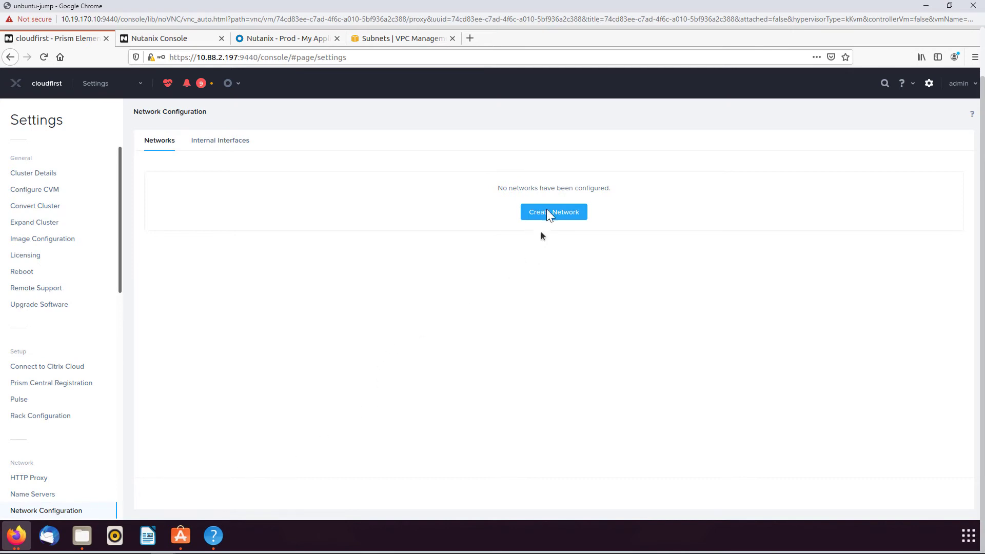
# - Create a network named cloudfirst with address 10.88.44.0/24 and save it
pyautogui.click(553, 212)
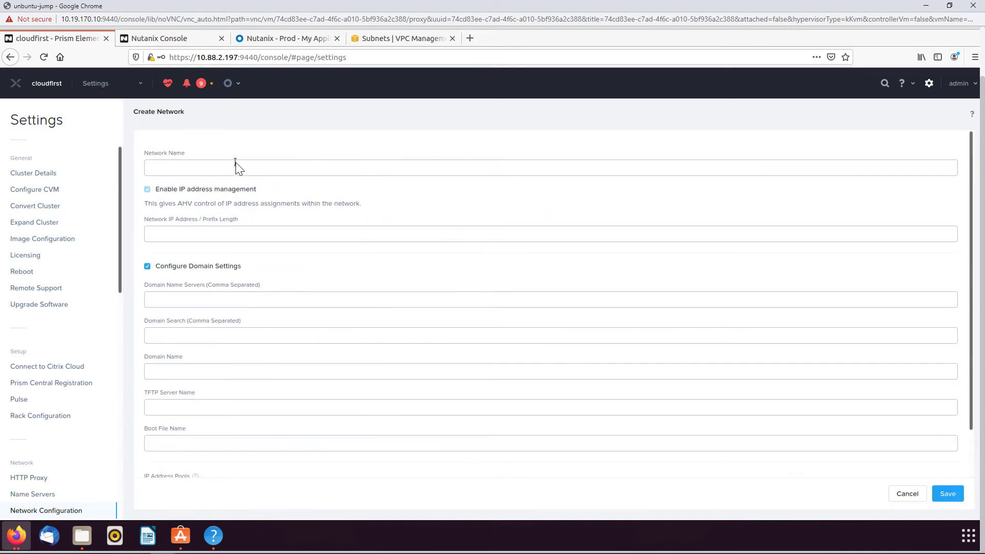
pyautogui.moveTo(232, 159)
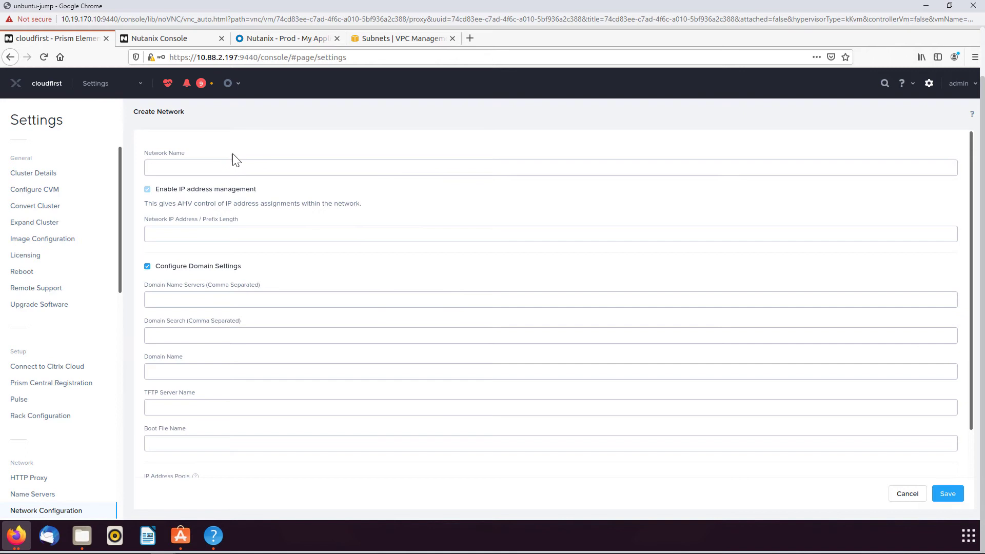
pyautogui.write('cloudf')
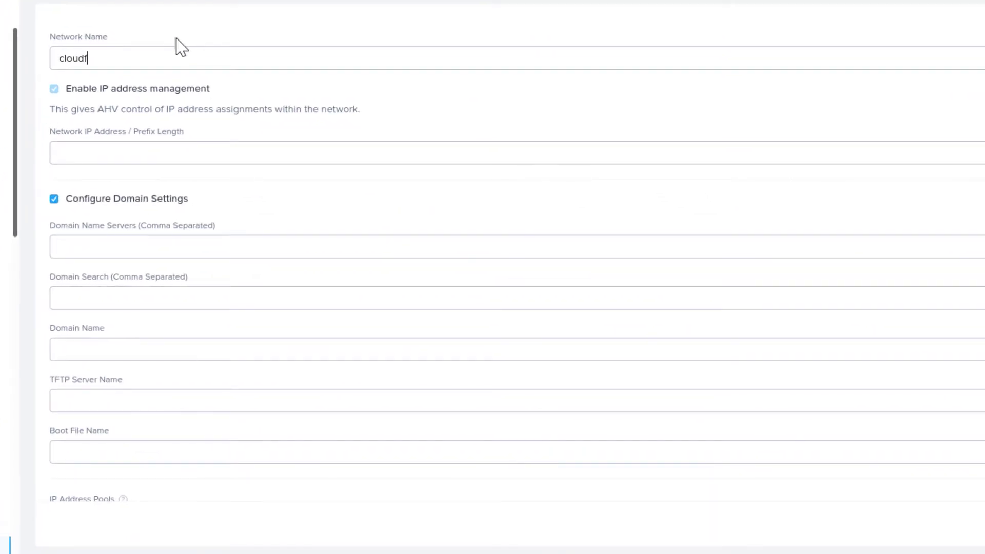
pyautogui.write('irst')
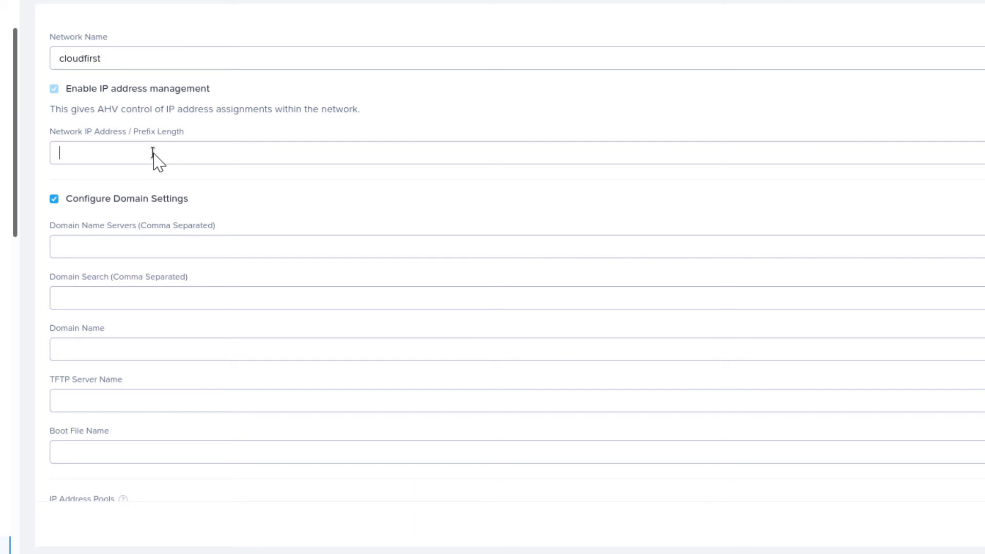
pyautogui.write('10.88.44.0/24')
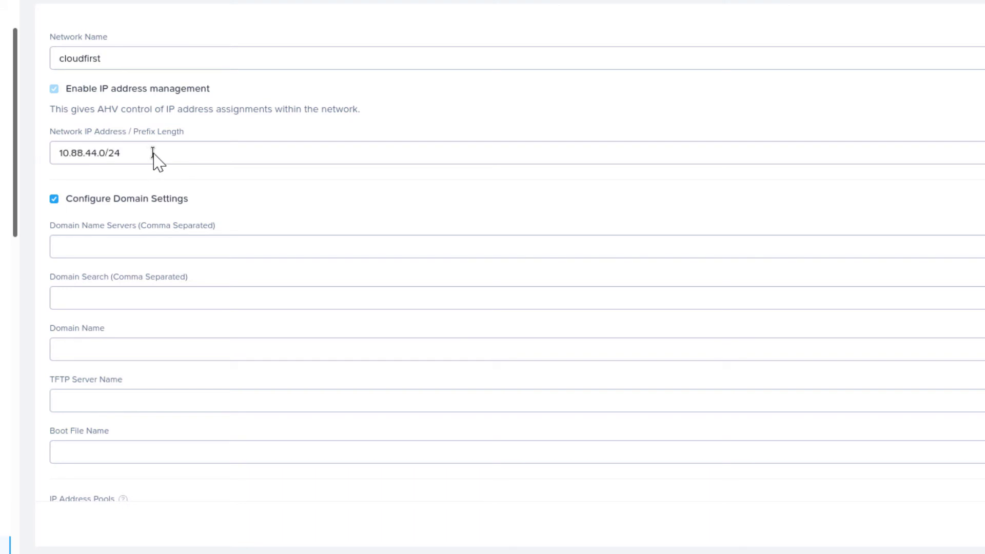
pyautogui.tripleClick(90, 153)
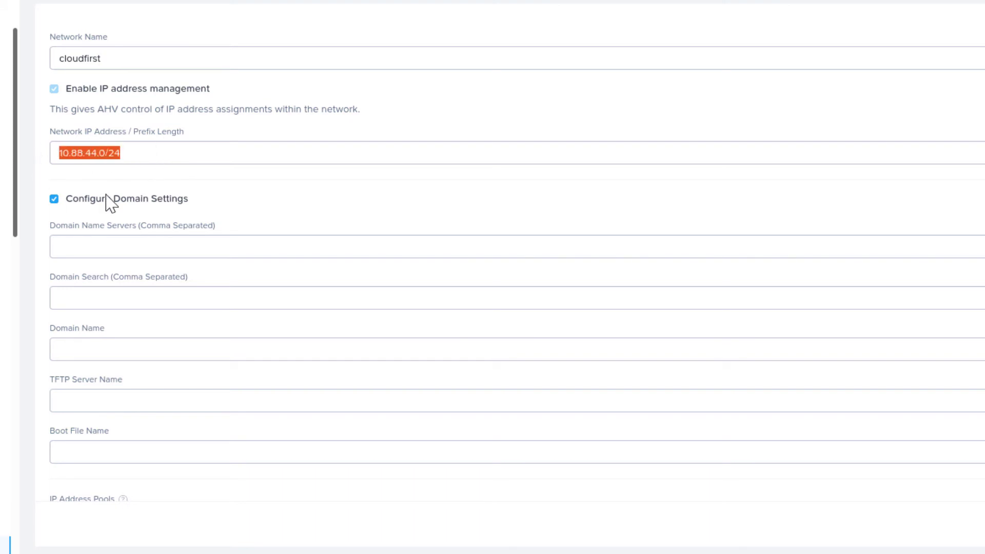
pyautogui.moveTo(124, 180)
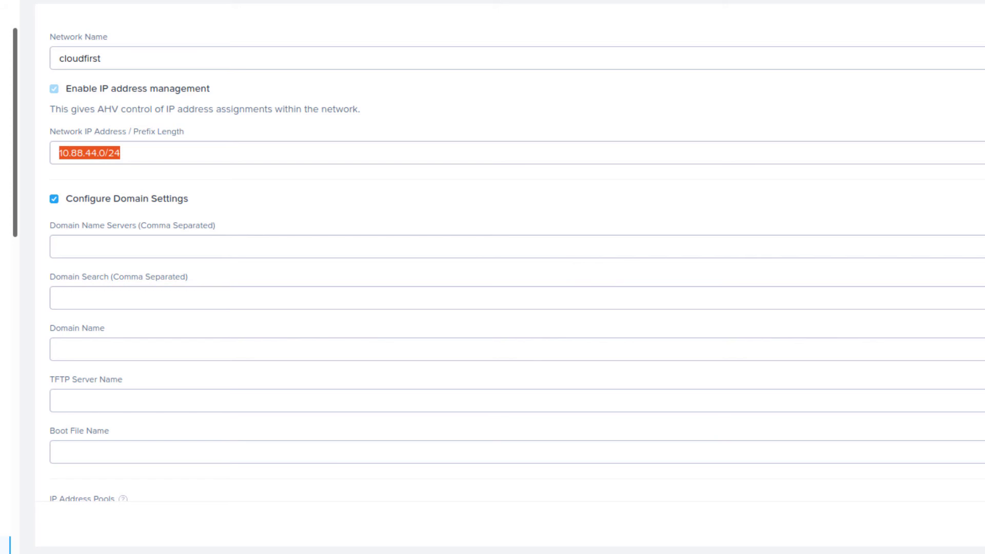
pyautogui.click(947, 493)
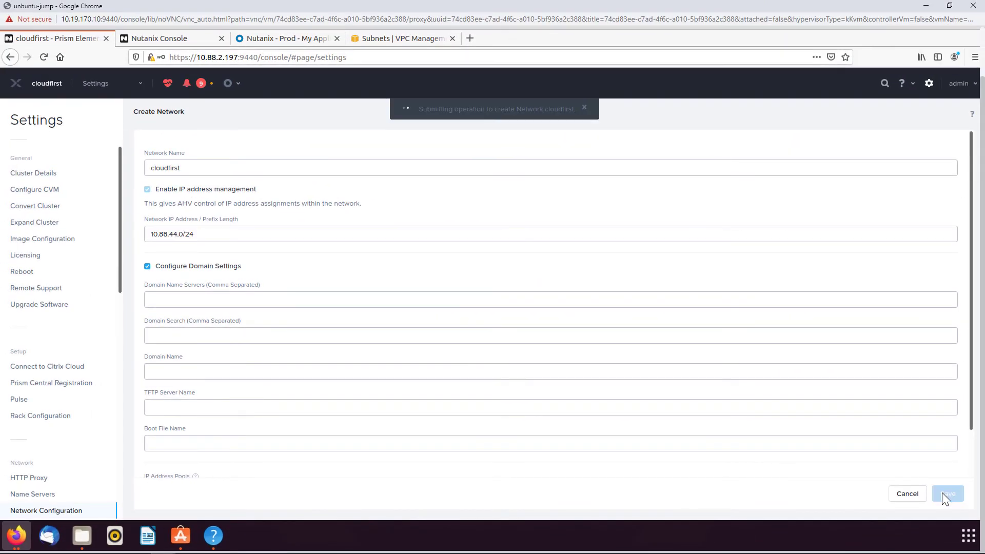
pyautogui.moveTo(931, 499)
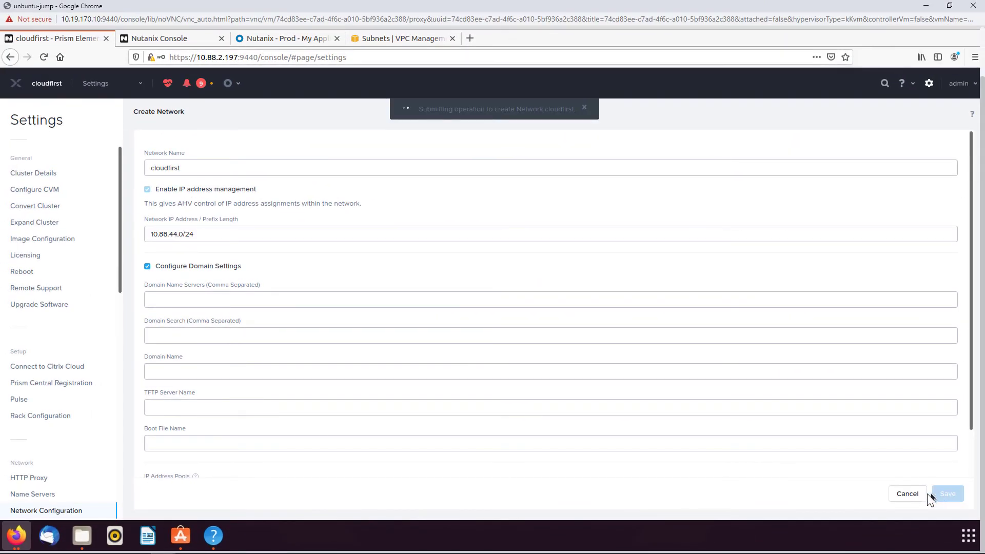
# - Confirm the save so cloudfirst 10.88.44.0/24 appears in the Networks list
pyautogui.click(947, 494)
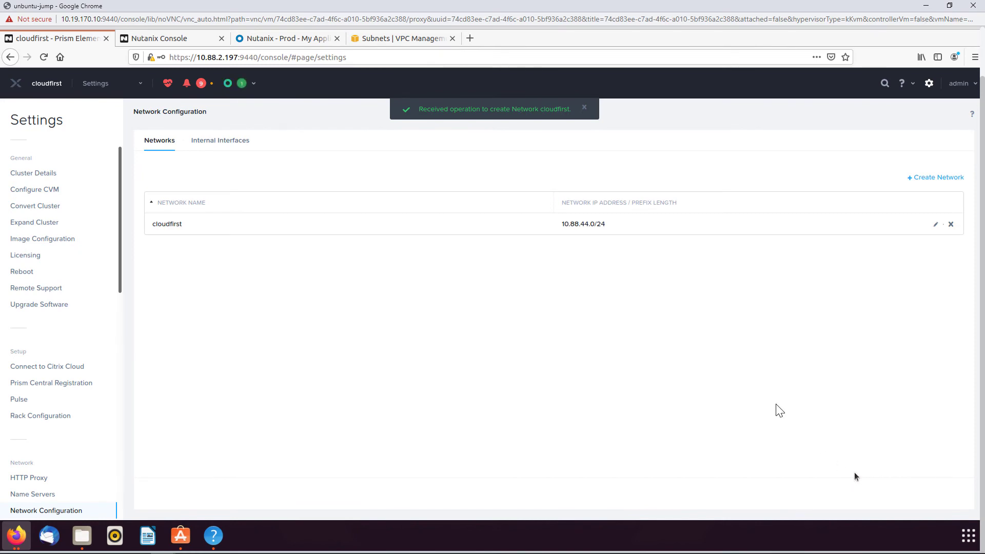
pyautogui.moveTo(469, 265)
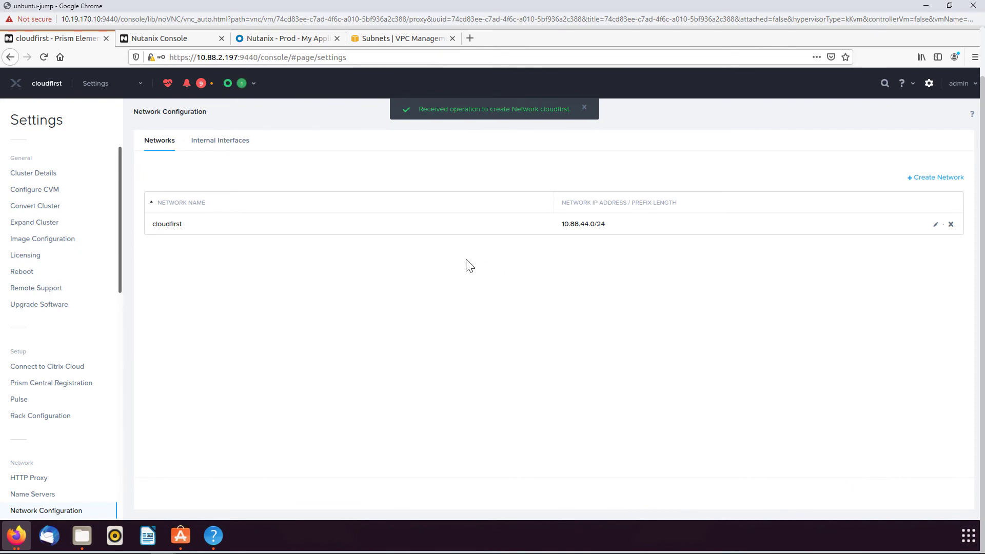